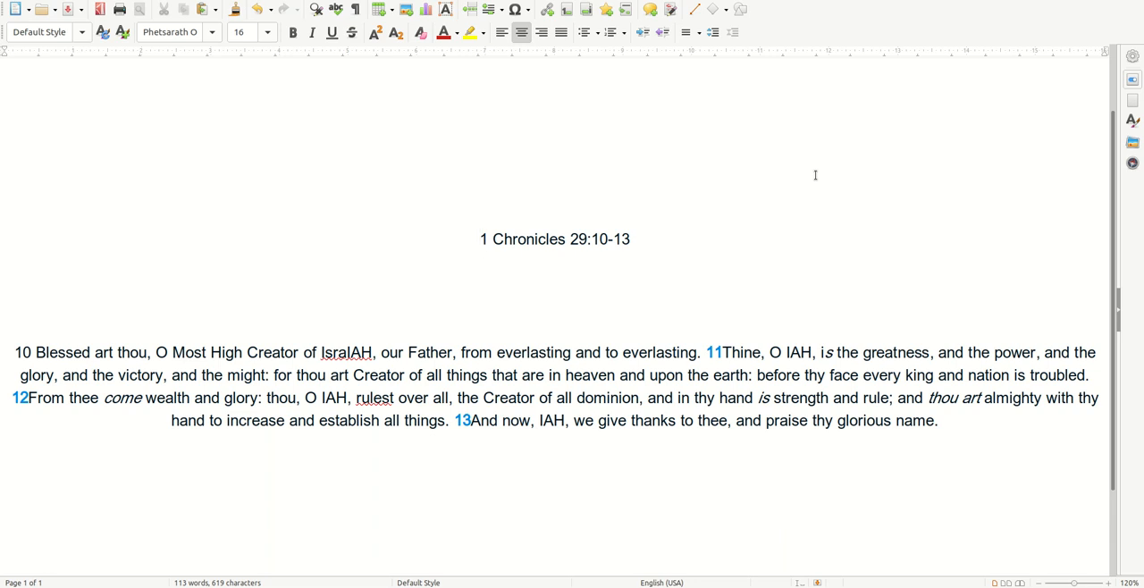
left_click(480, 239)
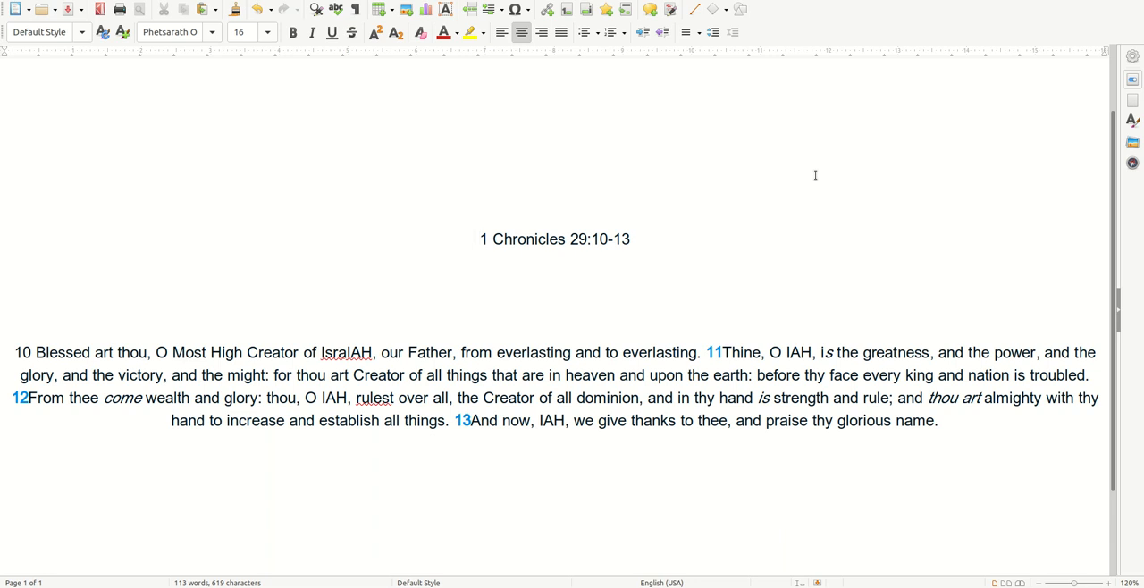
left_click(480, 238)
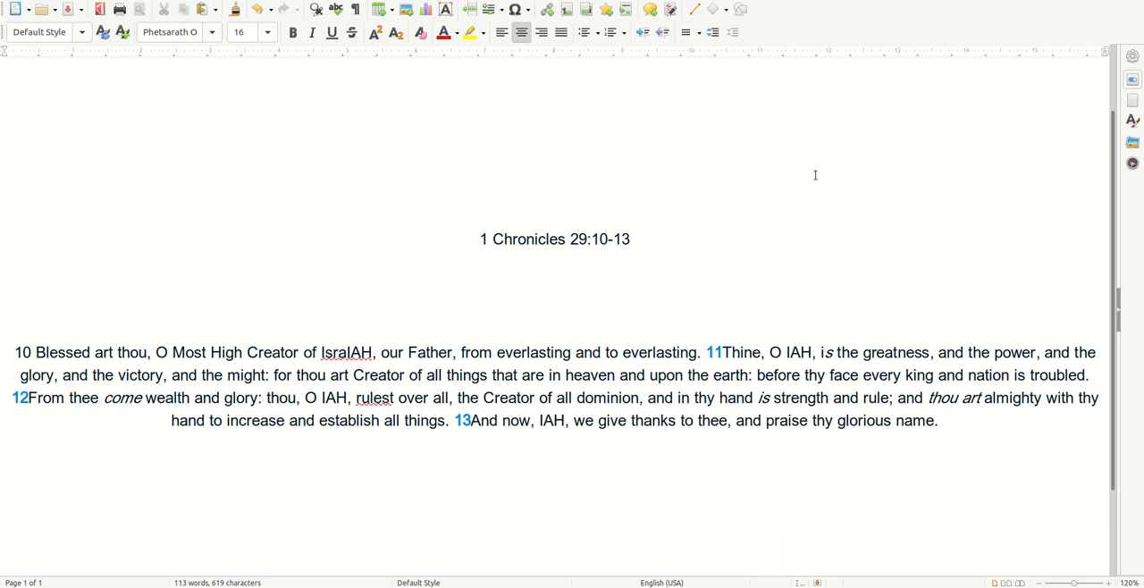
left_click(480, 238)
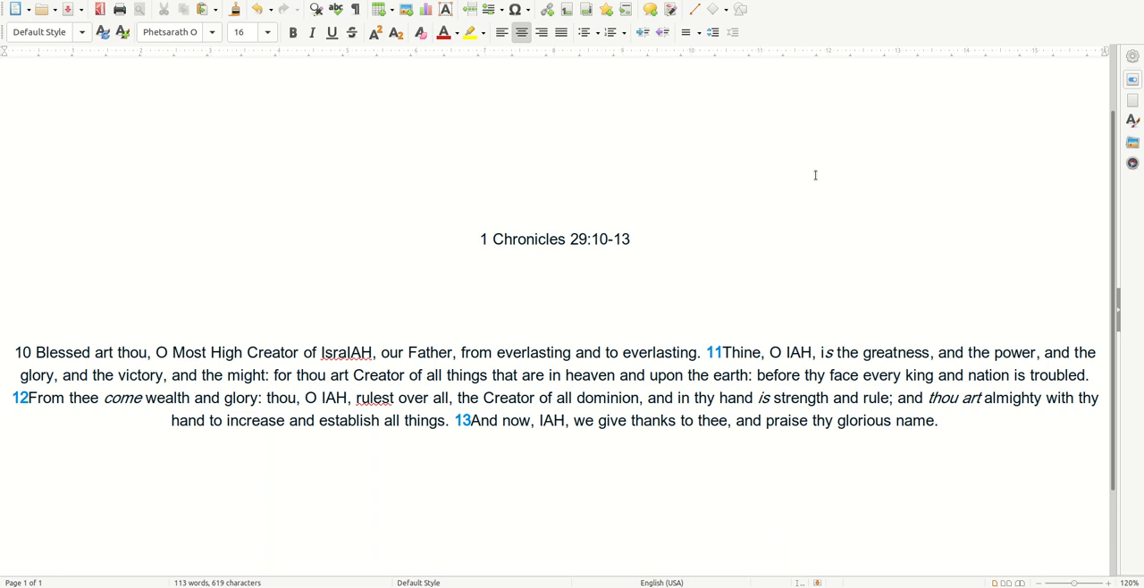
left_click(480, 239)
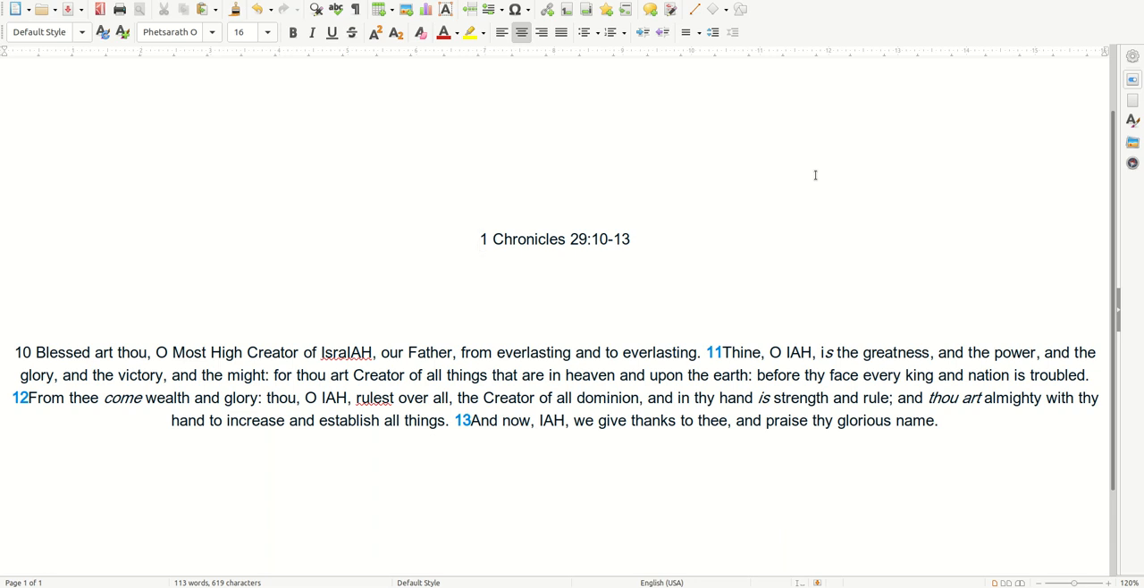
left_click(480, 239)
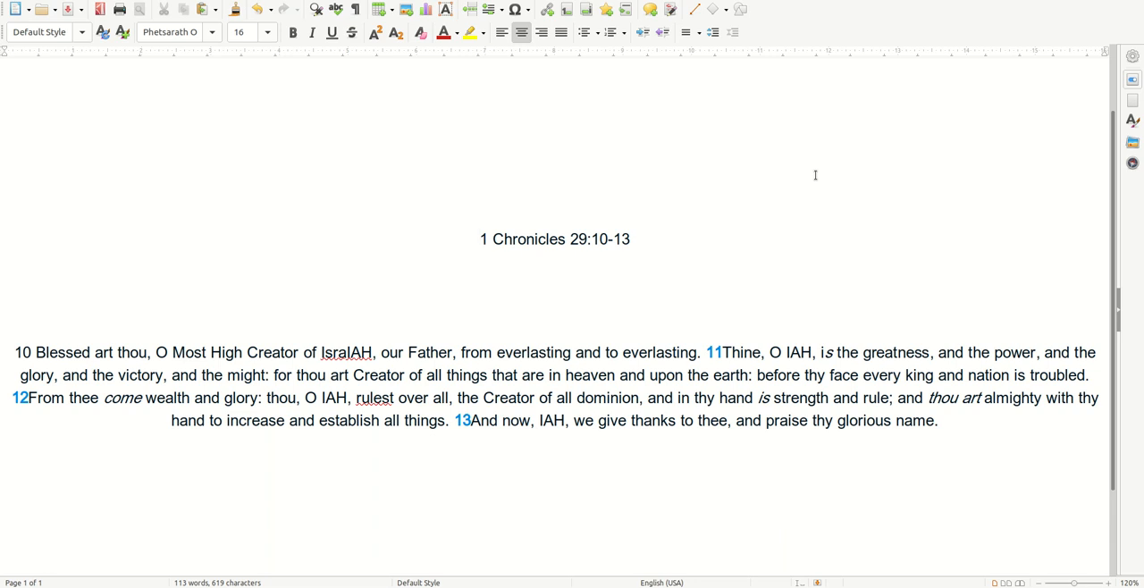
left_click(480, 239)
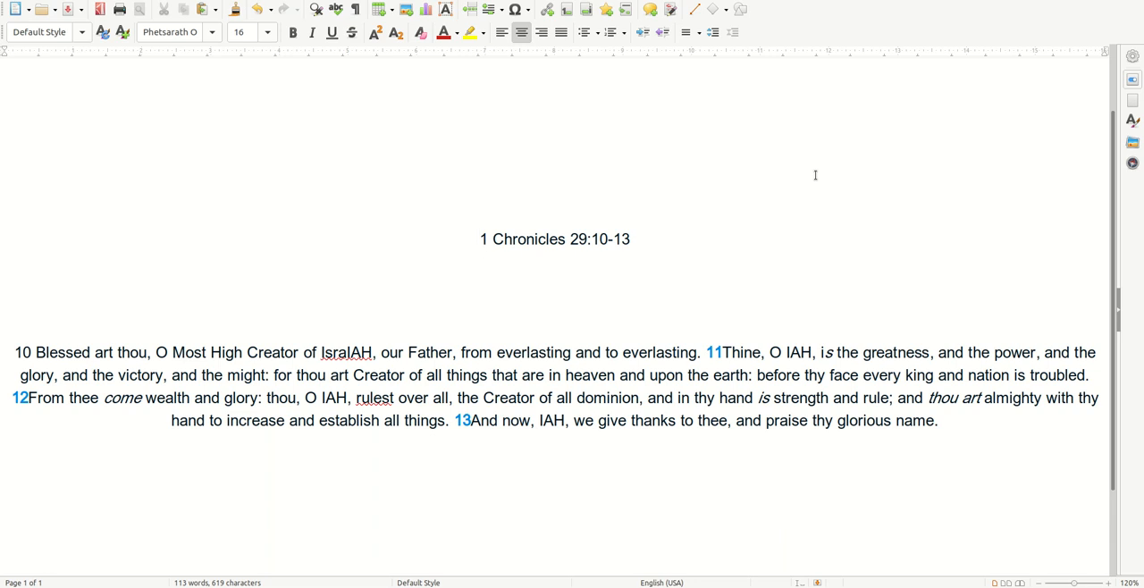
left_click(479, 239)
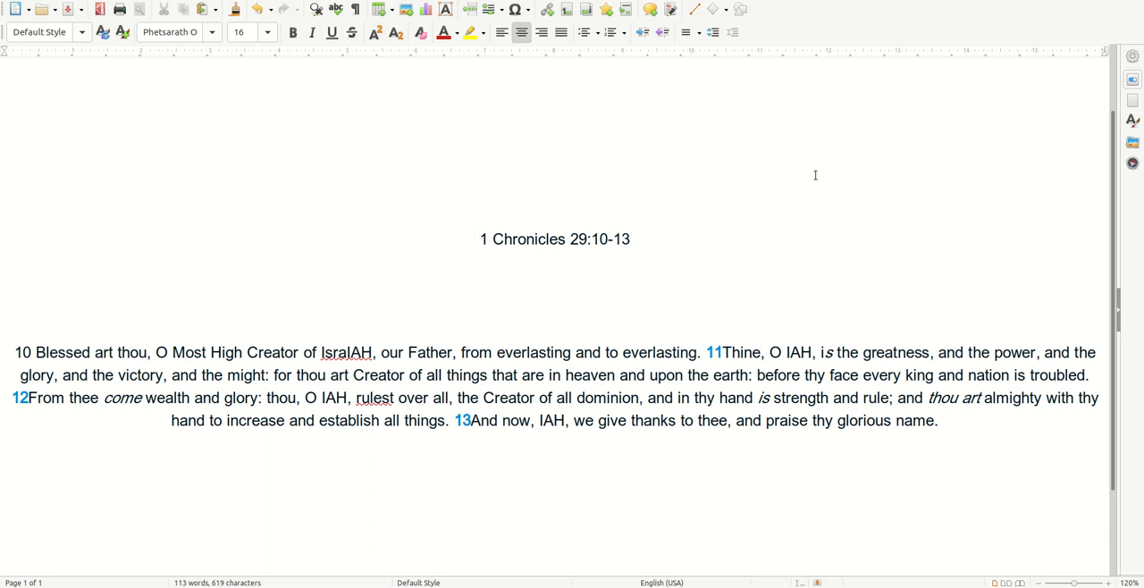
left_click(480, 239)
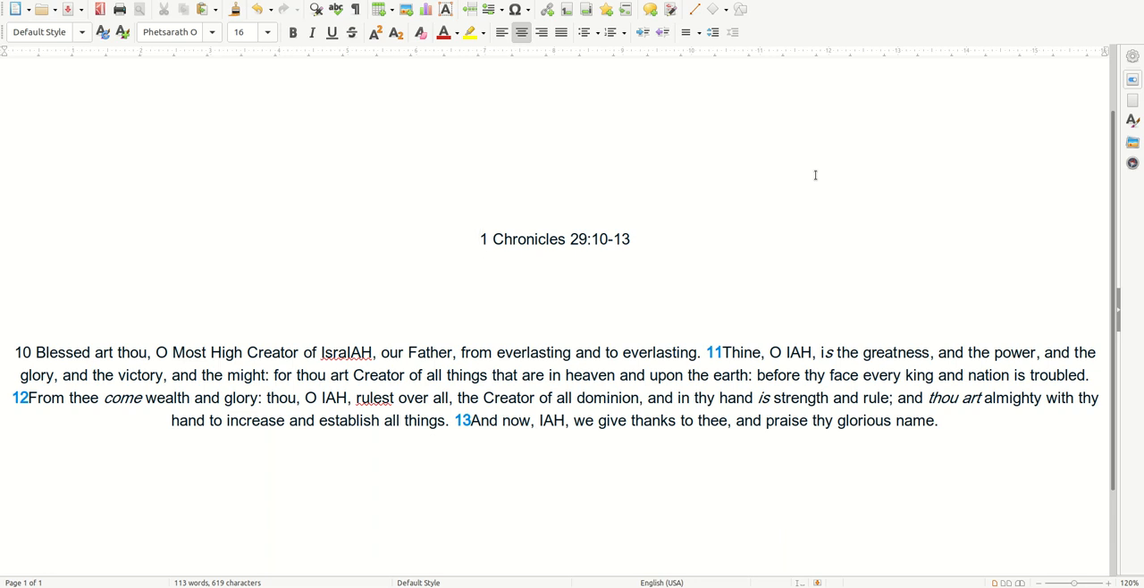
left_click(479, 239)
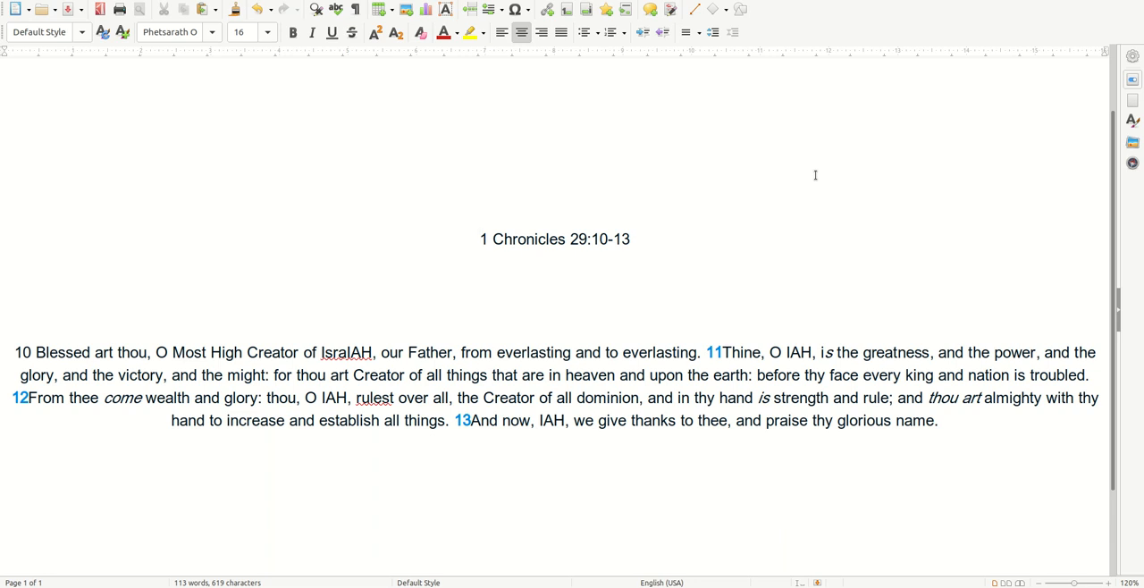
left_click(480, 239)
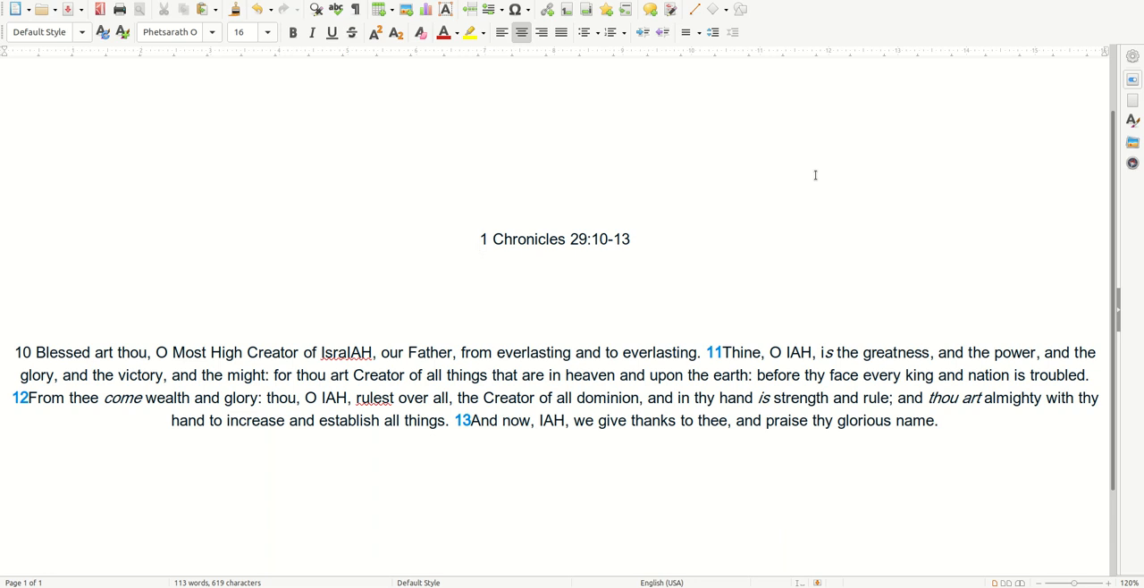
left_click(480, 238)
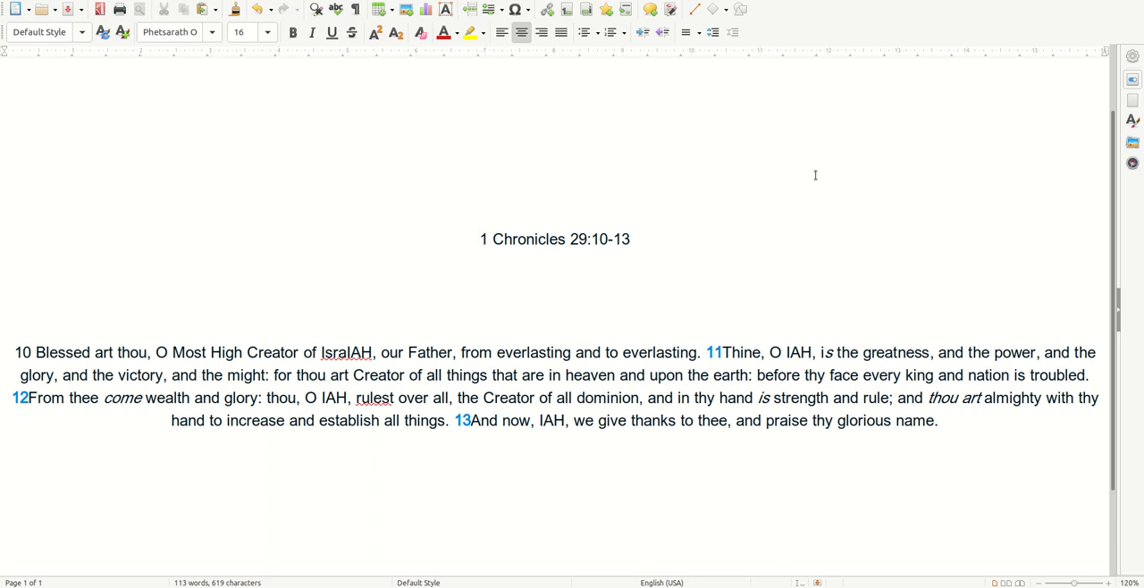
left_click(480, 239)
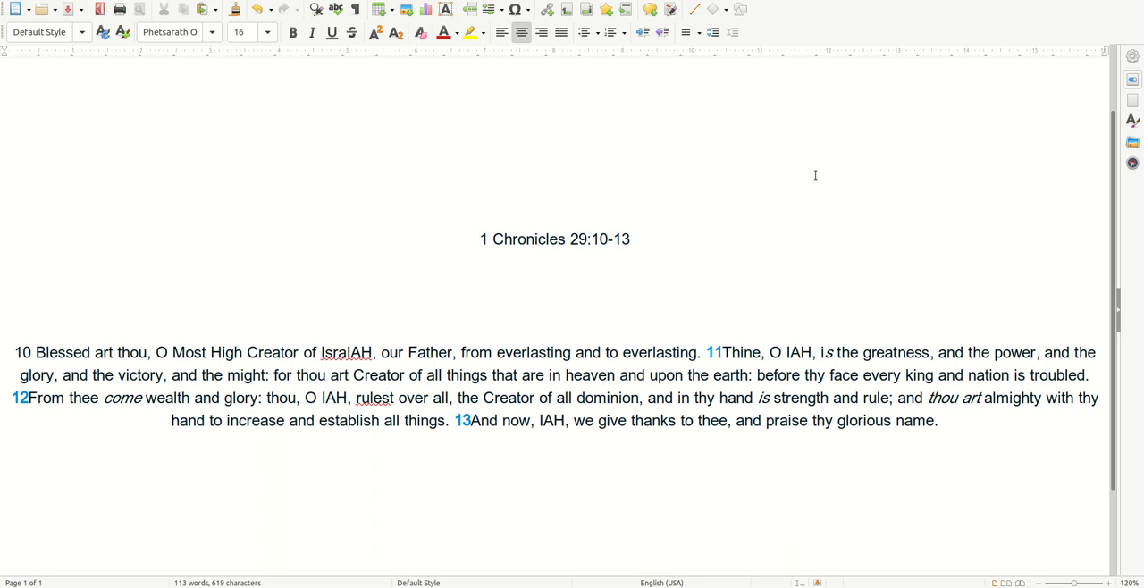
left_click(480, 239)
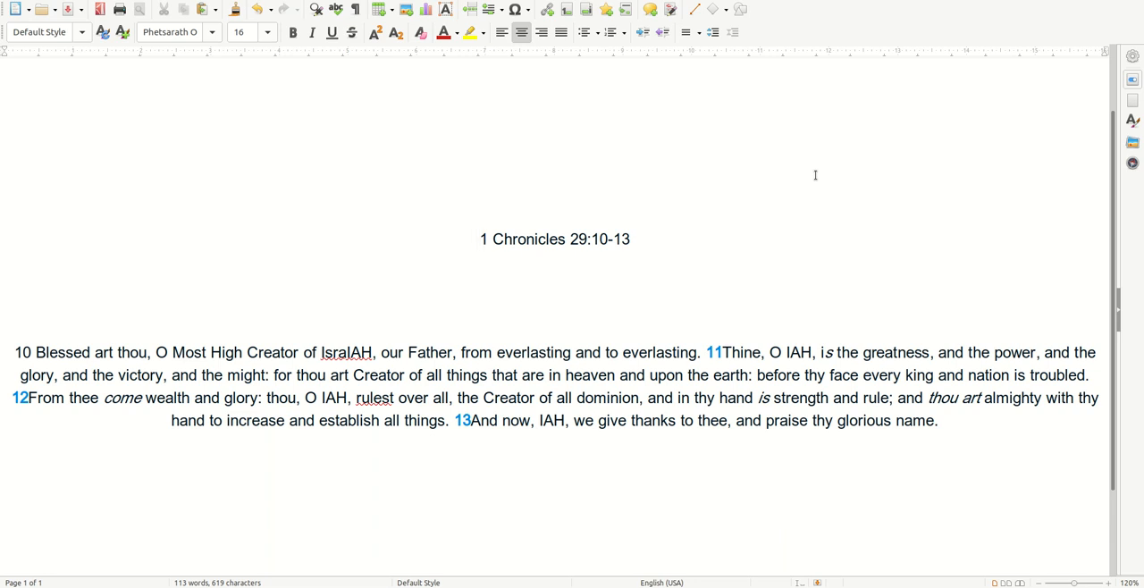
left_click(479, 239)
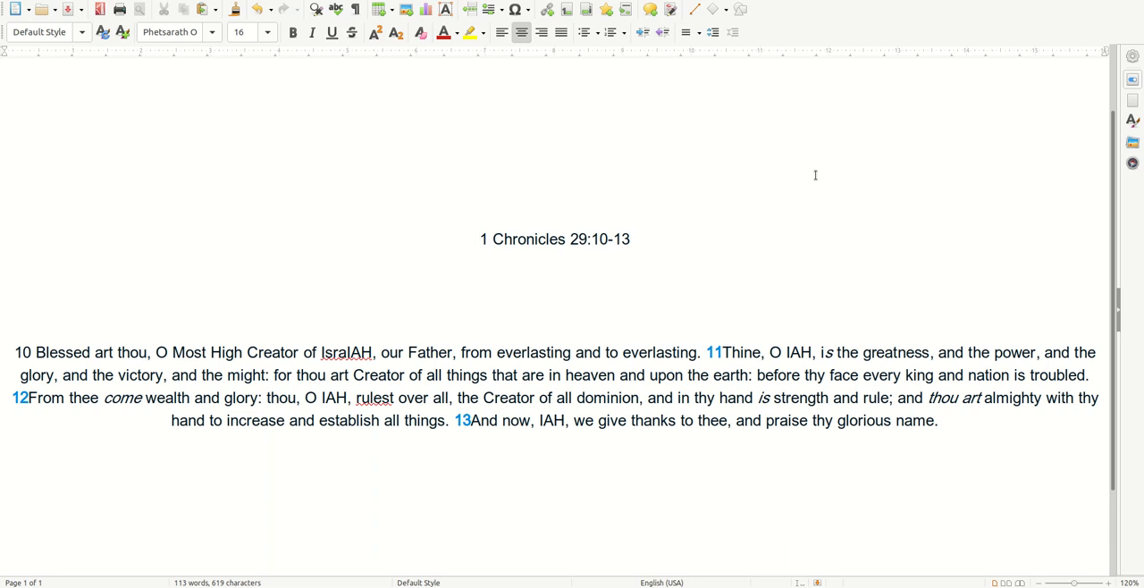
left_click(480, 239)
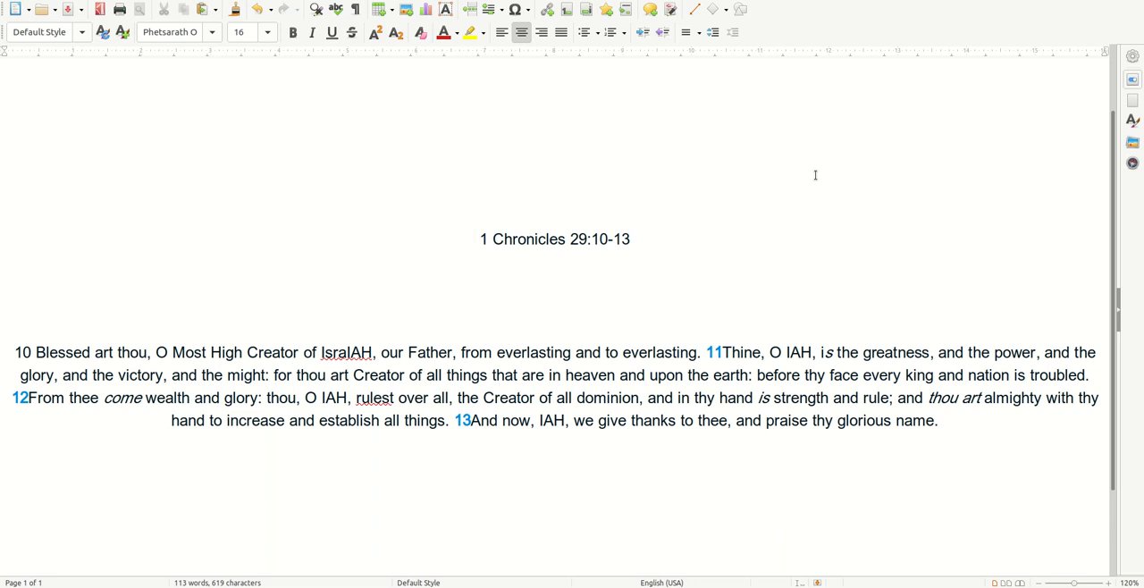
left_click(479, 239)
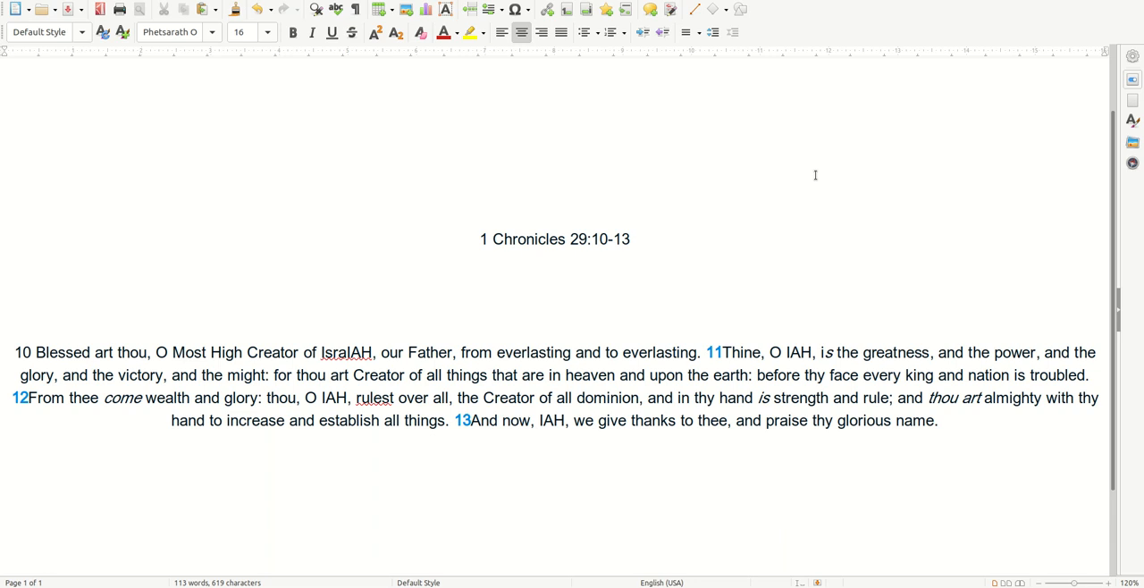
left_click(480, 239)
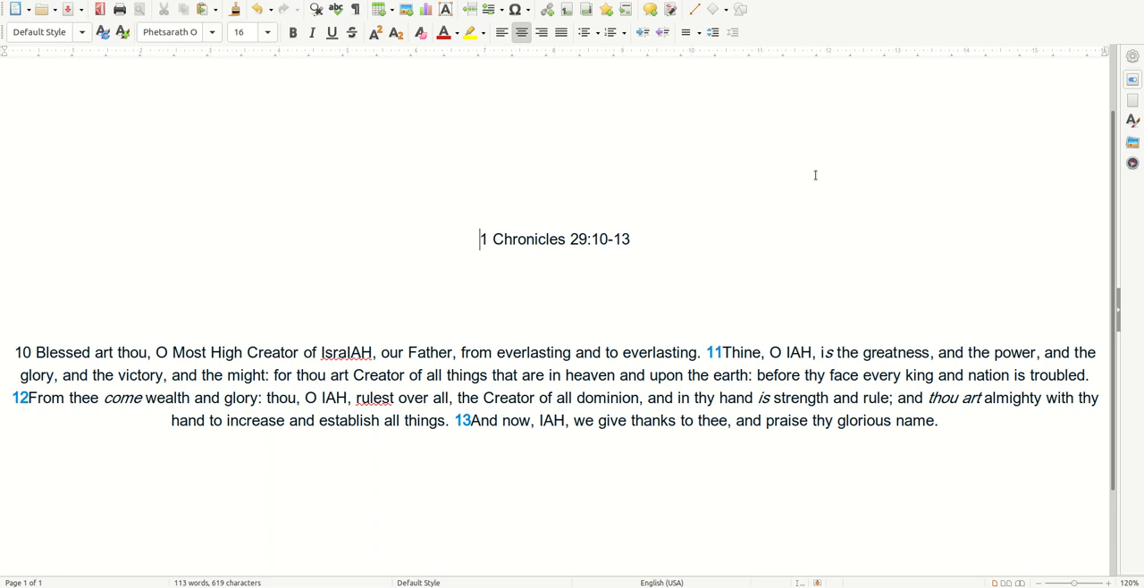